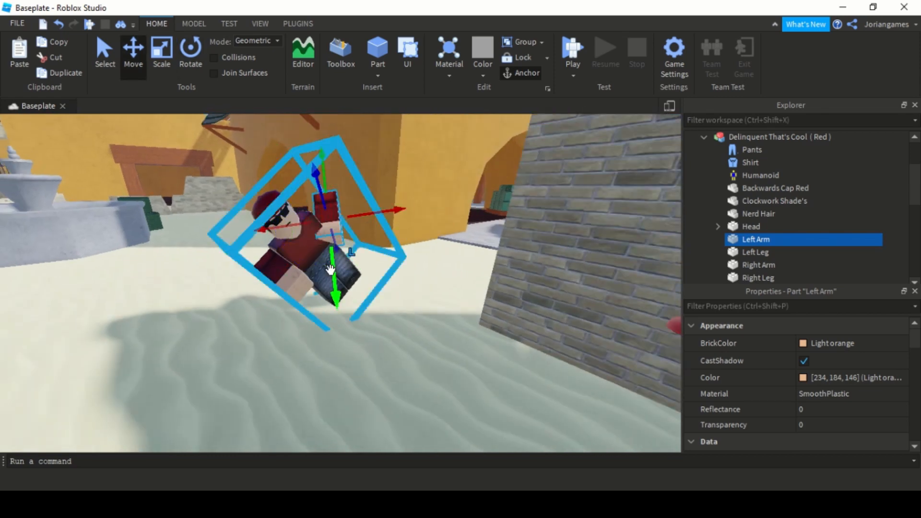
Pose the right arm and left leg into the crouched action stance
click(758, 265)
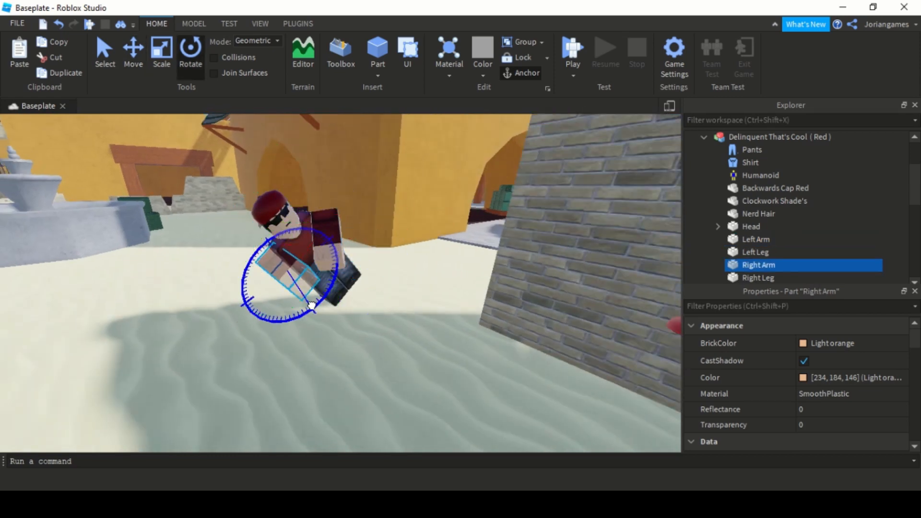
click(758, 277)
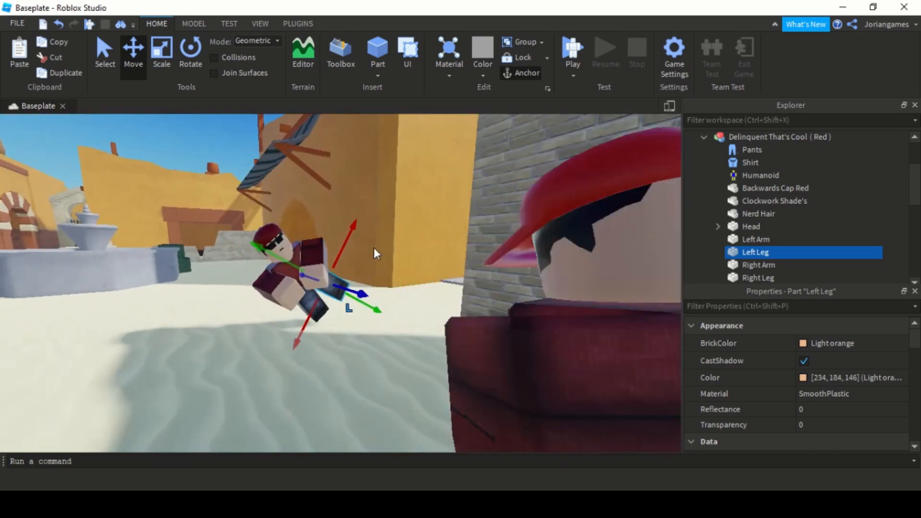
click(762, 188)
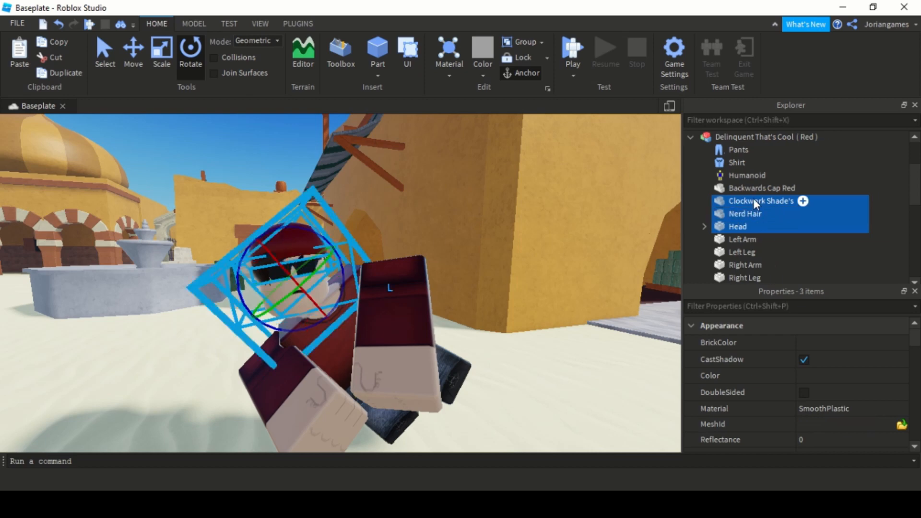
Pose the head with its hair and shades, then bring up the Toolbox of free models
click(751, 226)
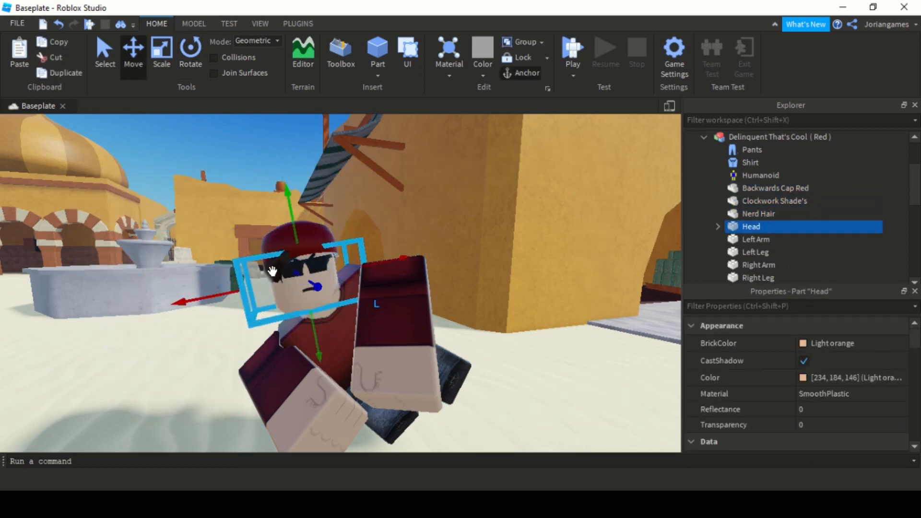
click(759, 213)
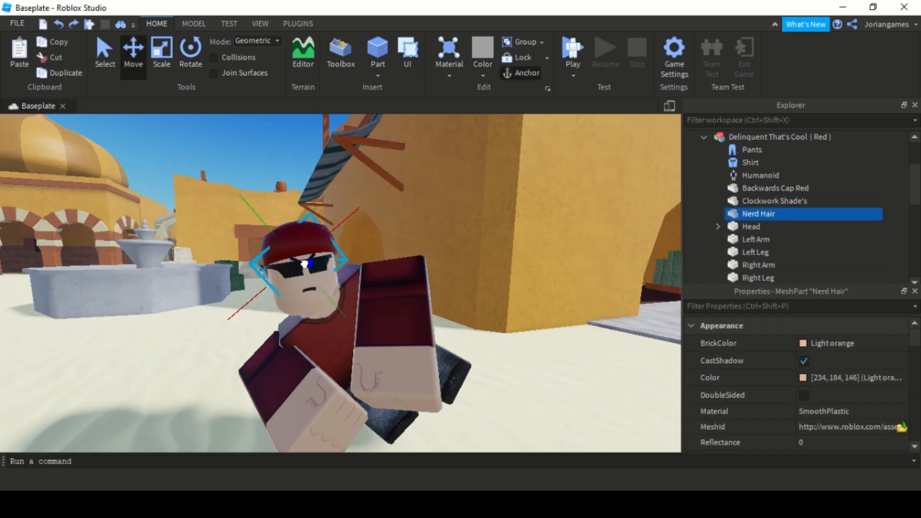
click(265, 148)
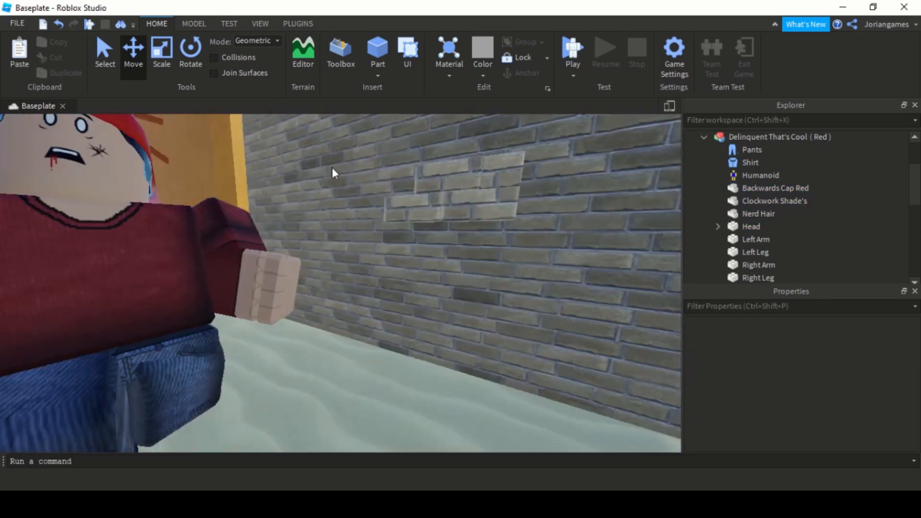
click(341, 52)
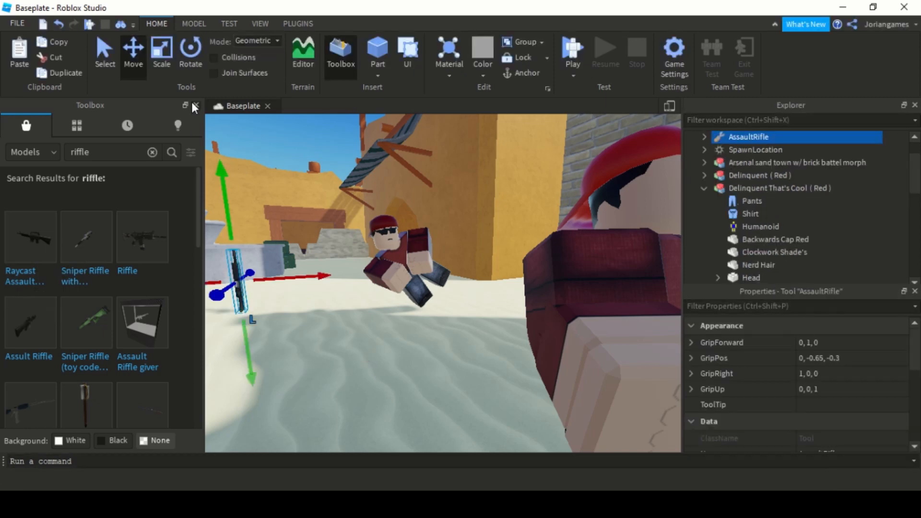
Insert the AssaultRifle, close the Toolbox and move its Handle into the character's hands
click(195, 106)
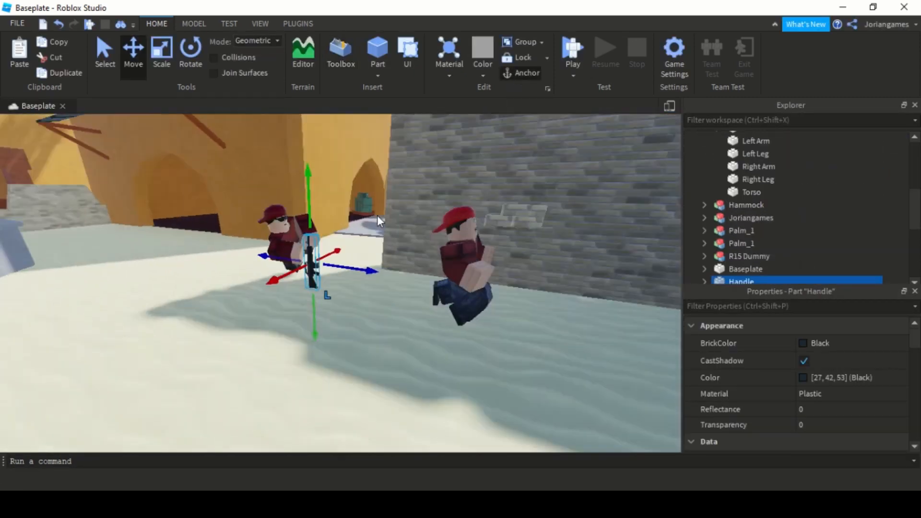
click(190, 52)
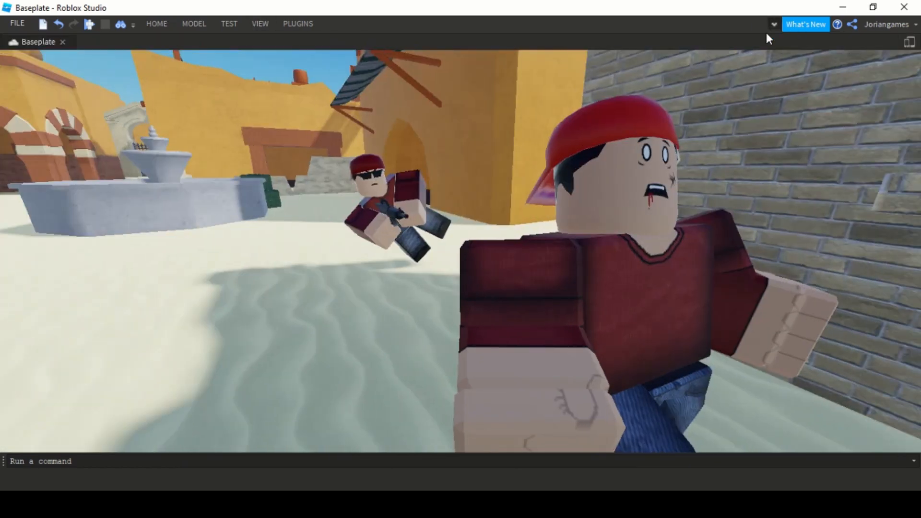
Reopen Explorer from the View tab and pick the sand town map and Delinquent character
click(259, 24)
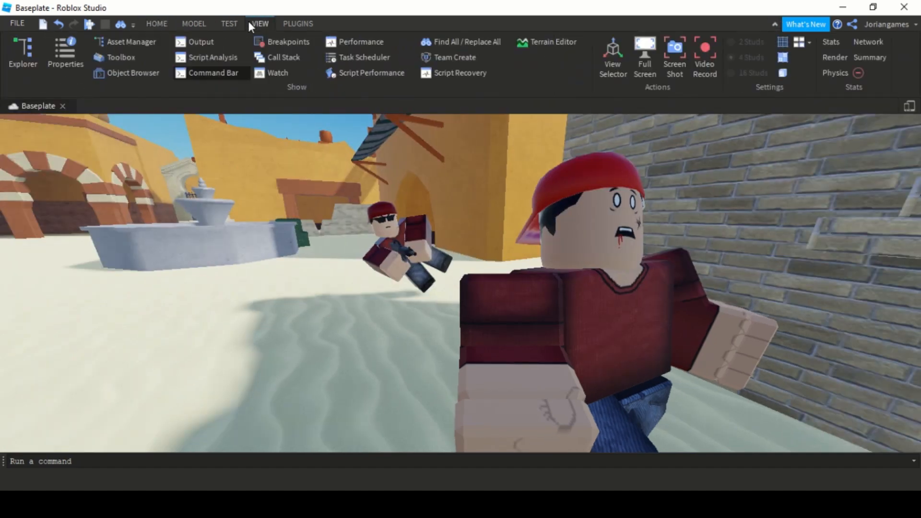
click(22, 53)
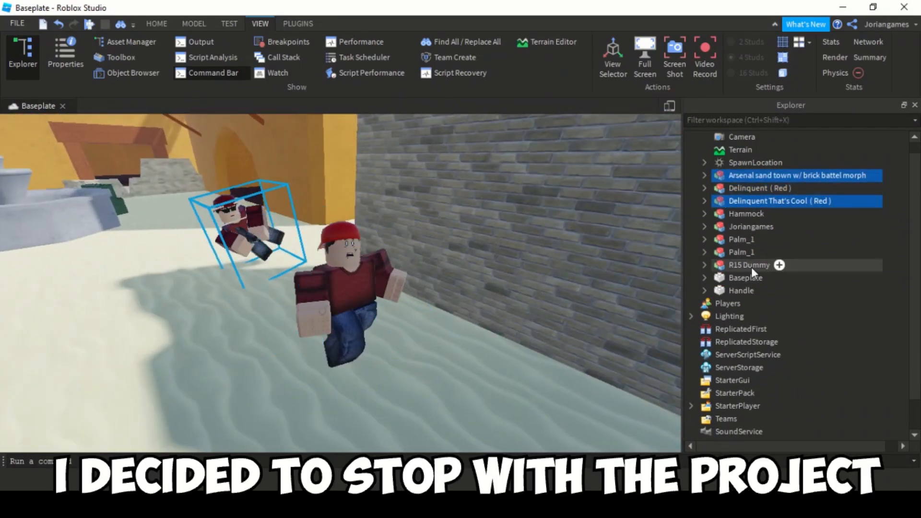
click(749, 265)
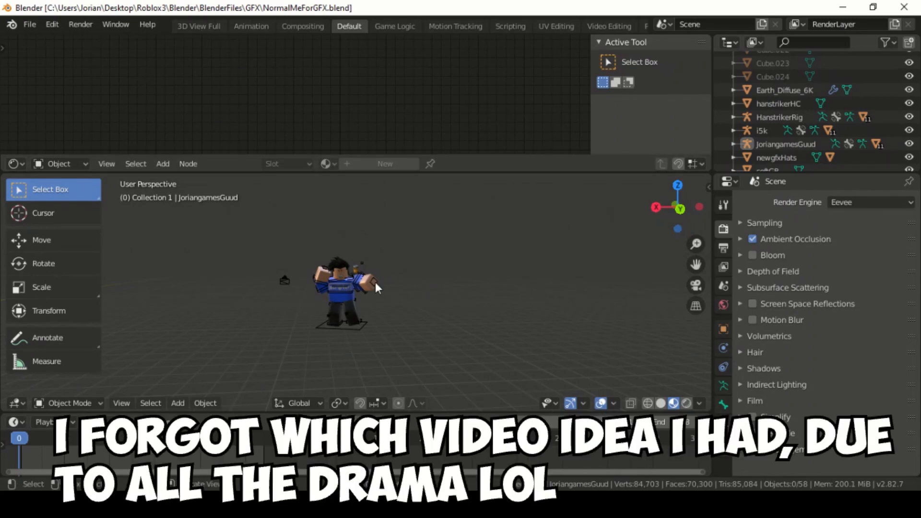
Import the exported Roblox map into the Blender GFX file and add a light to the scene
click(28, 24)
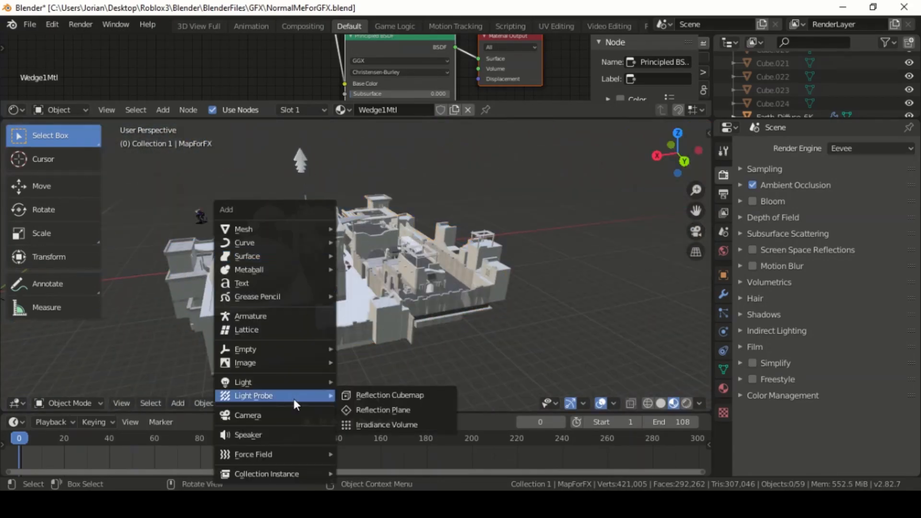
click(248, 416)
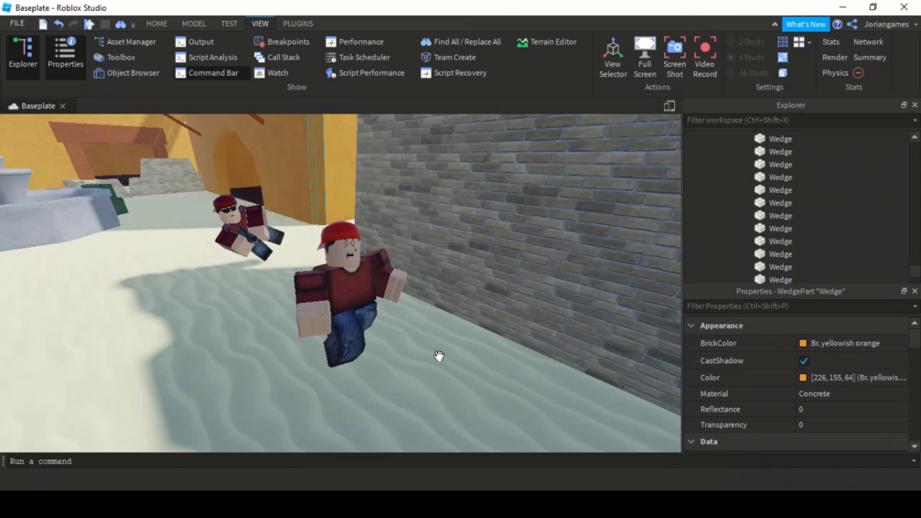
click(157, 24)
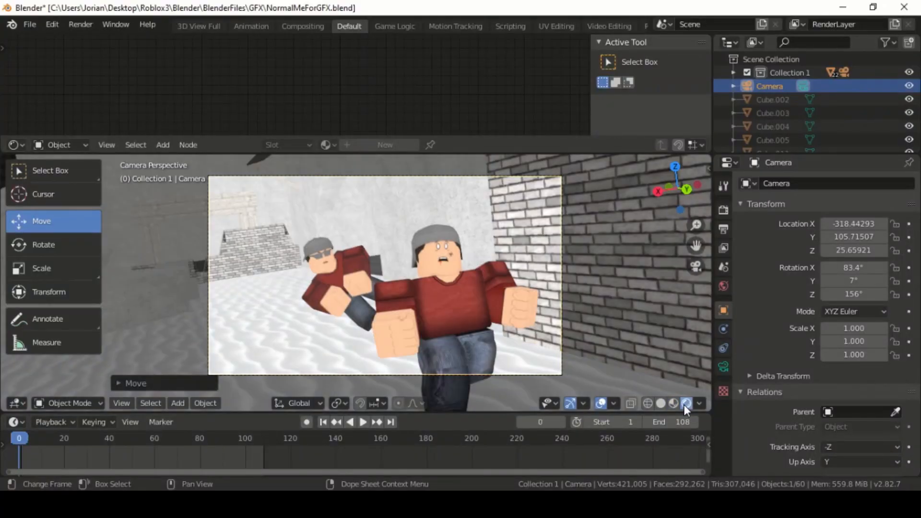
mouse_move(674, 404)
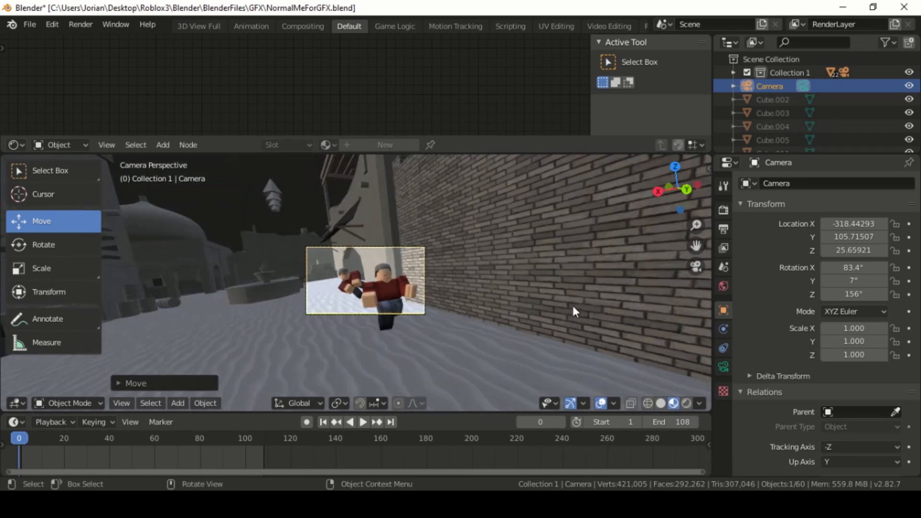
Save a copy of the Blender scene file via File > Save Copy
click(29, 24)
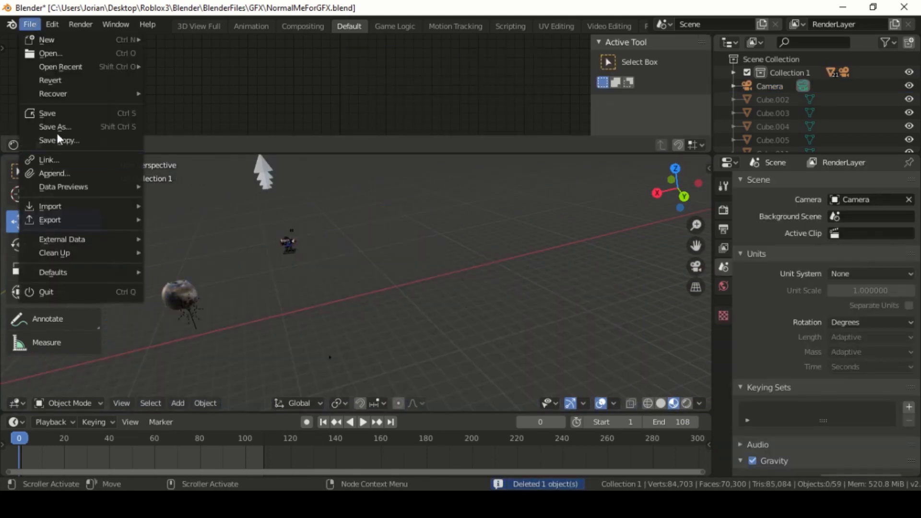
click(380, 272)
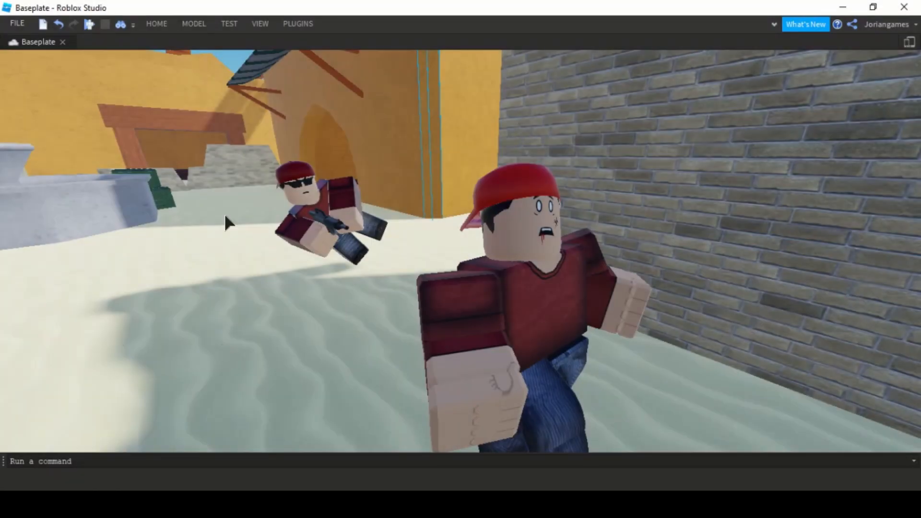
Expand the Roblox Studio ribbon and capture a screenshot of the framed shot
click(156, 24)
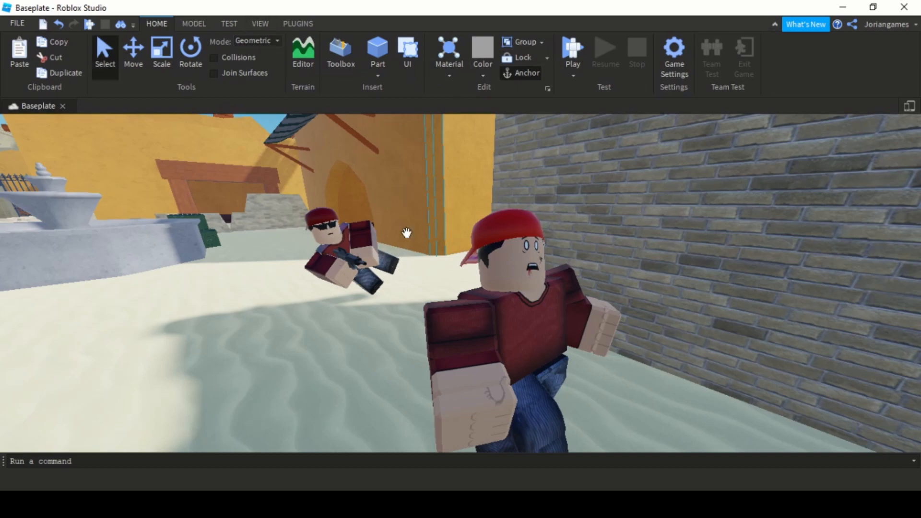
click(775, 24)
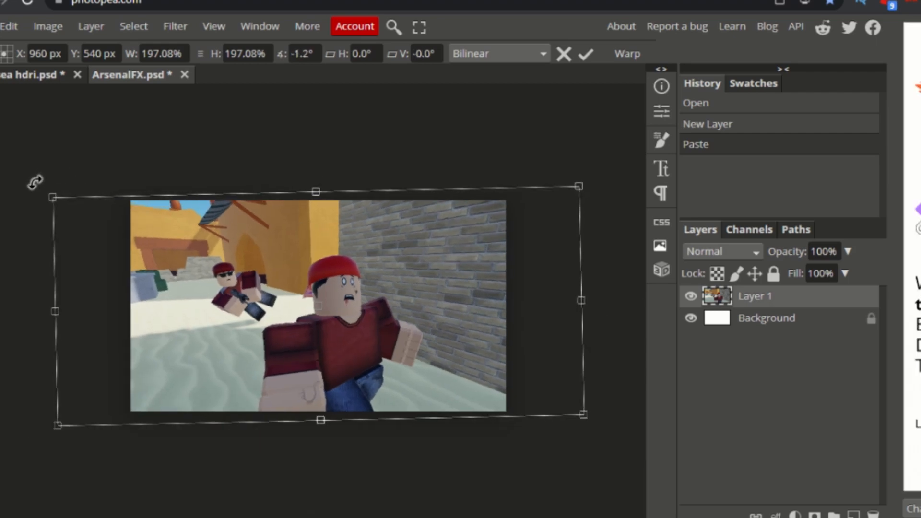
Commit the pasted screenshot's Free Transform at about 197% to fill the canvas
click(584, 53)
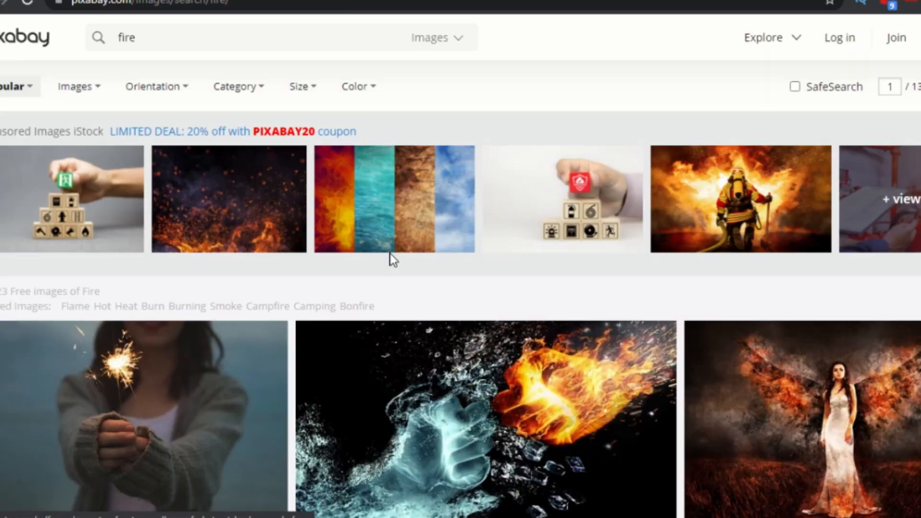
Set the pasted Layer 3's blend mode to Exclusion over the desert scene
scroll(down, 3)
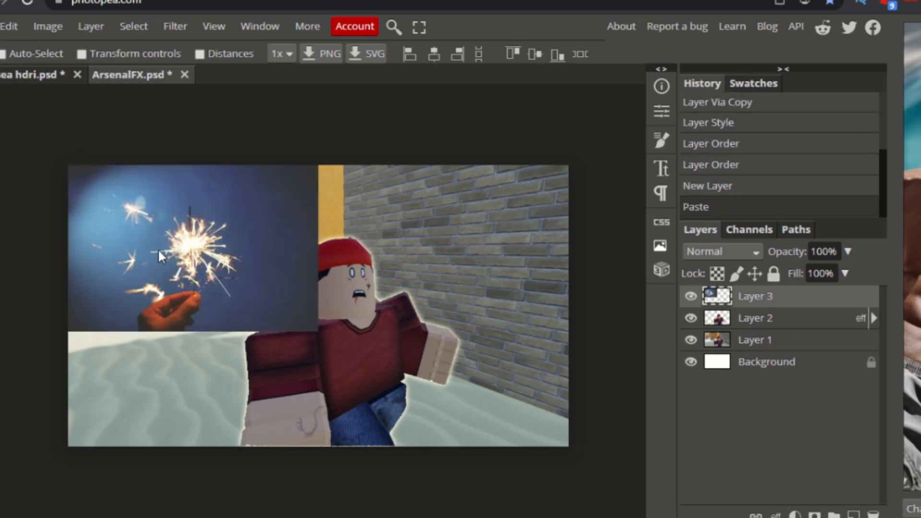
click(720, 252)
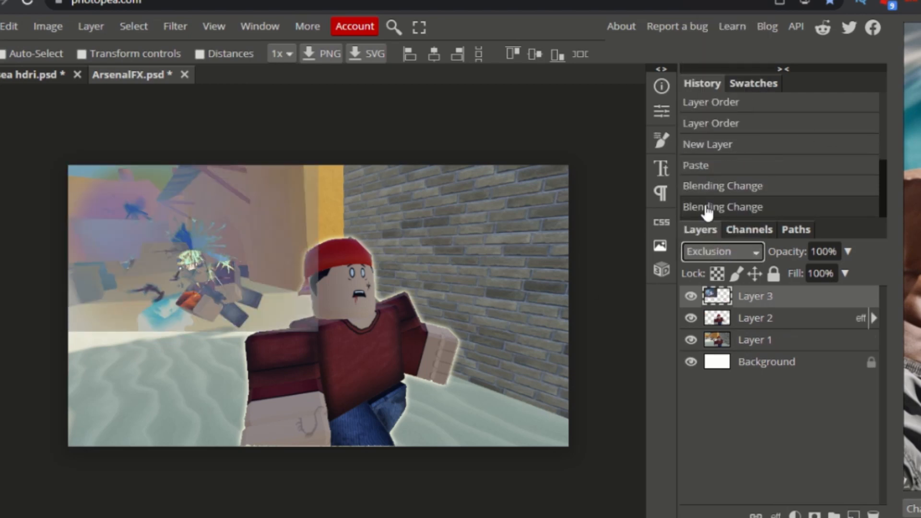
click(722, 251)
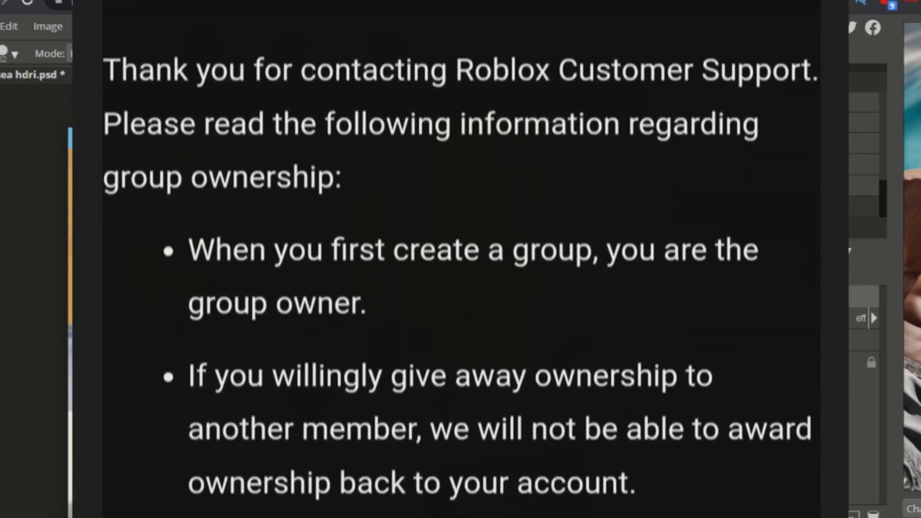
Zoom around the back character's gun while sizing the small ellipse Shape 1
scroll(down, 3)
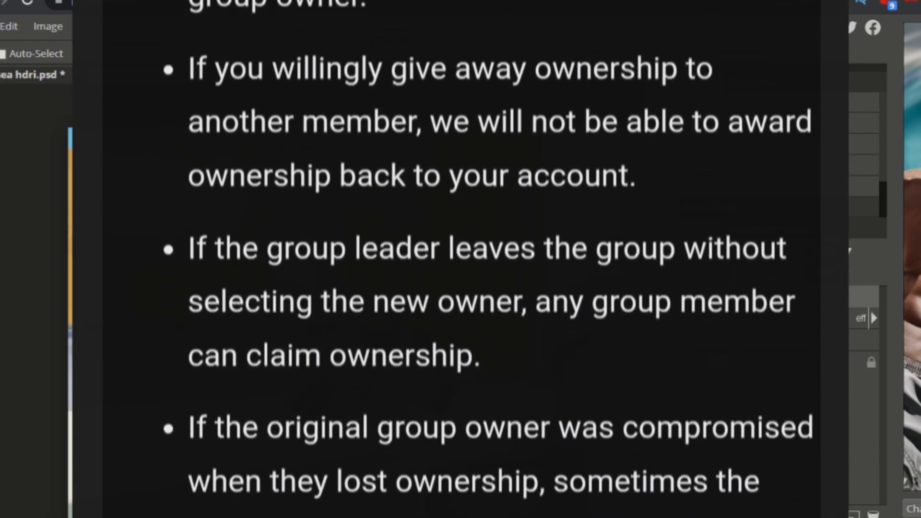
scroll(down, 3)
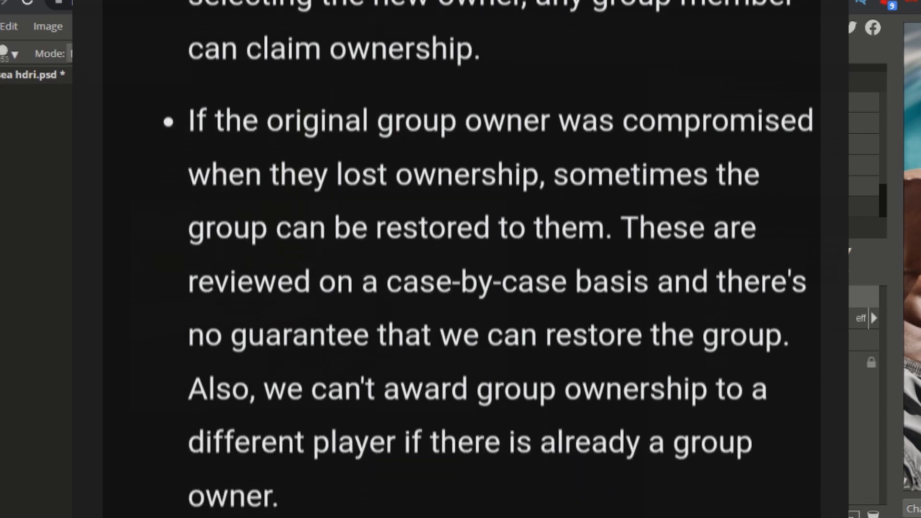
scroll(down, 3)
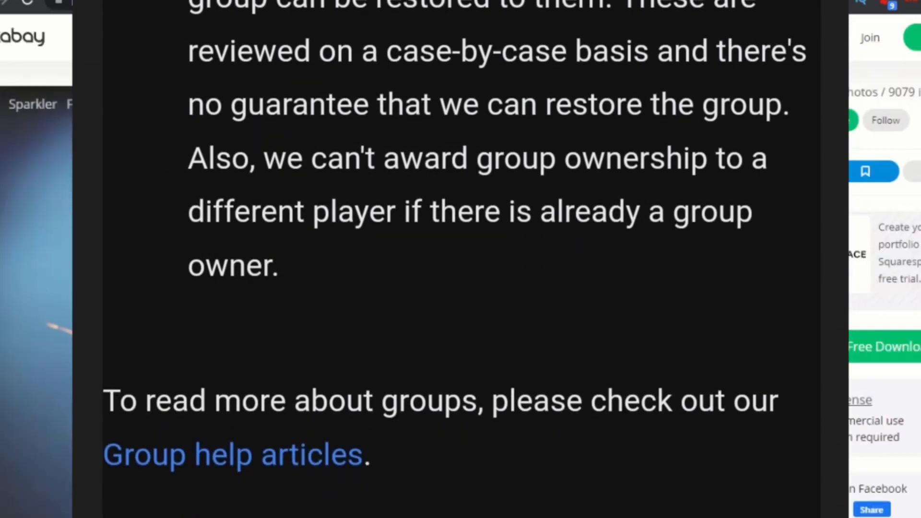
scroll(up, 3)
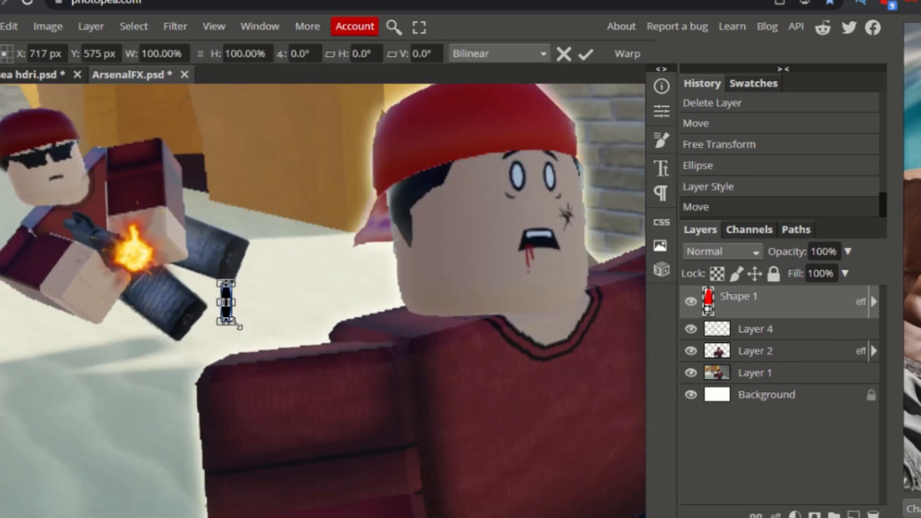
Commit the ellipse transform, blend Shape 1 with Overlay at 76% and drag it below Layer 2
click(585, 53)
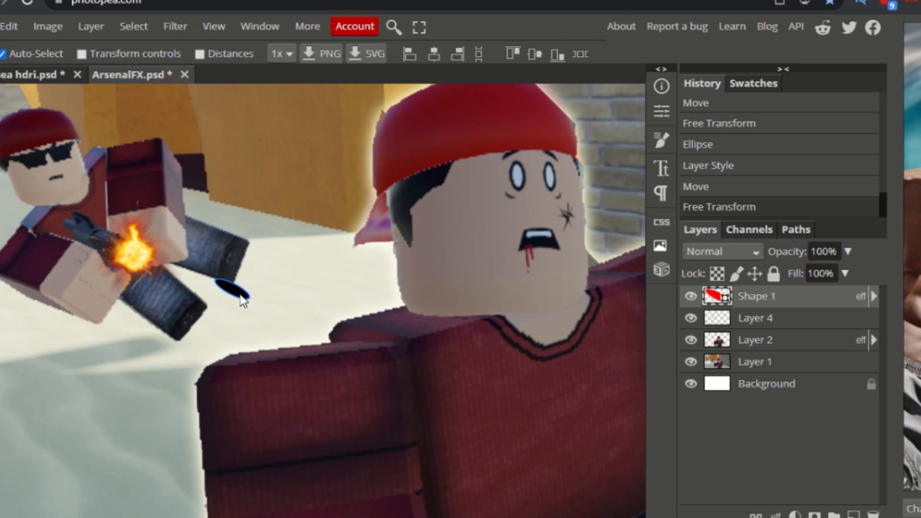
click(711, 251)
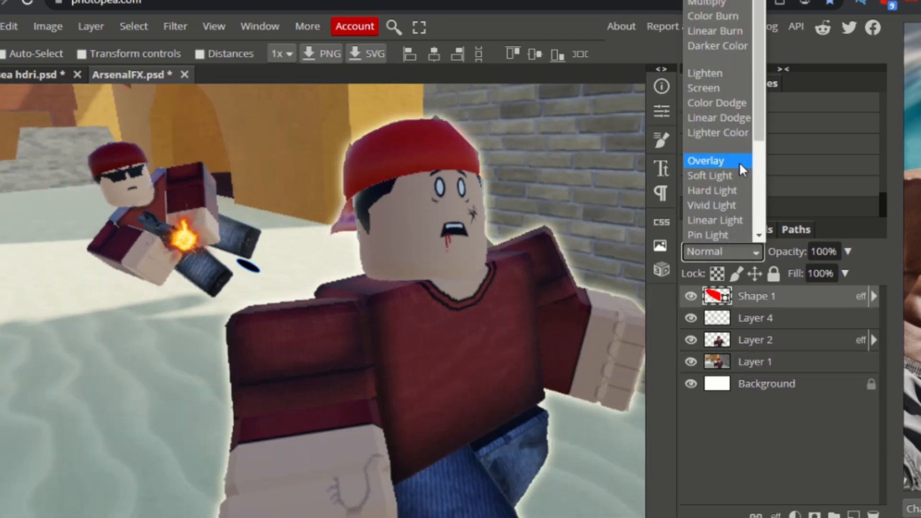
click(707, 161)
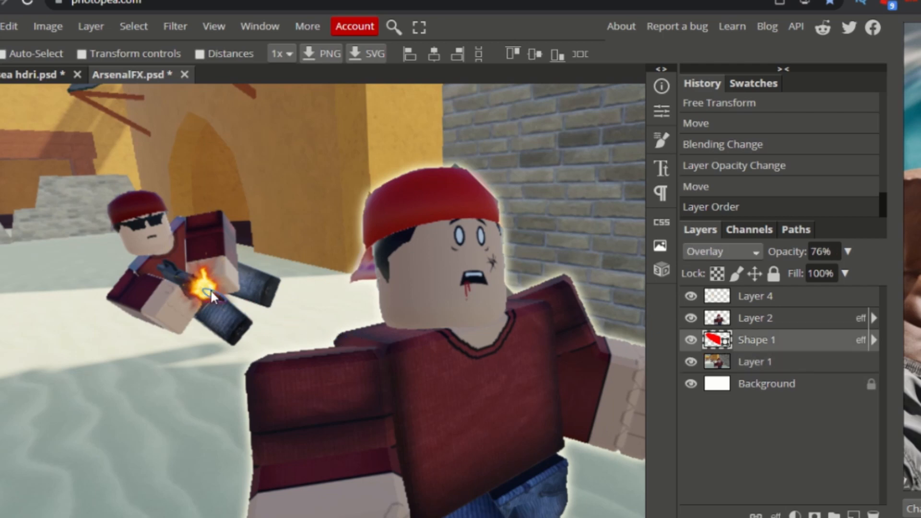
click(756, 361)
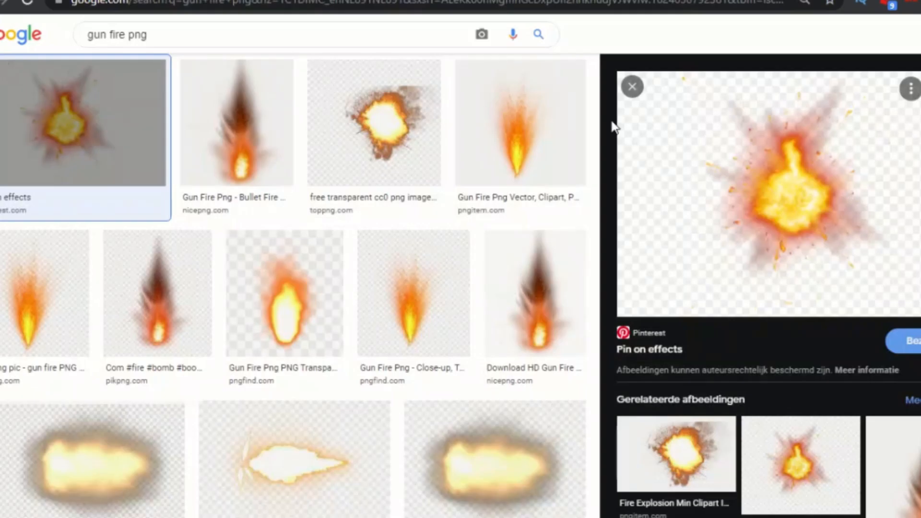
Duplicate the ellipse as Shape 1 copy and add a Screen-blended Layer 5
click(519, 121)
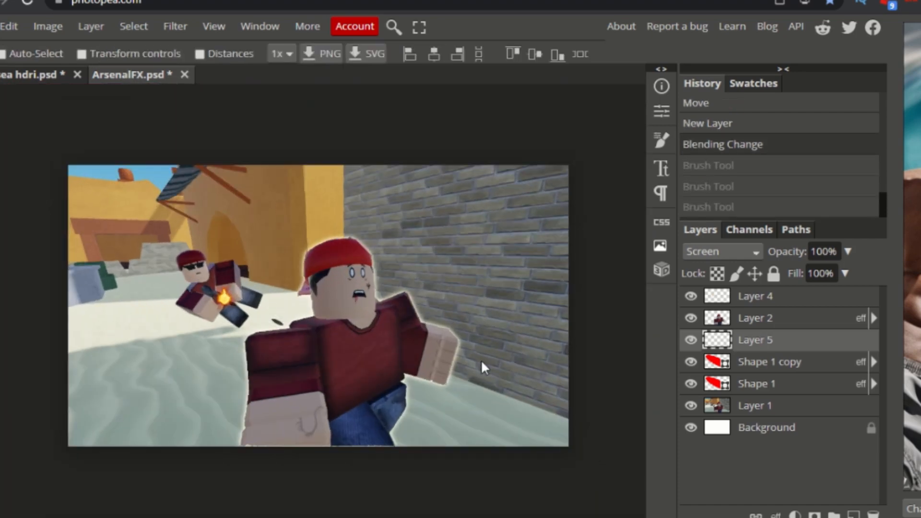
Paint curved bullet trails, rename Layer 4 to fire, and lock Layer 3
click(756, 296)
text(fire)
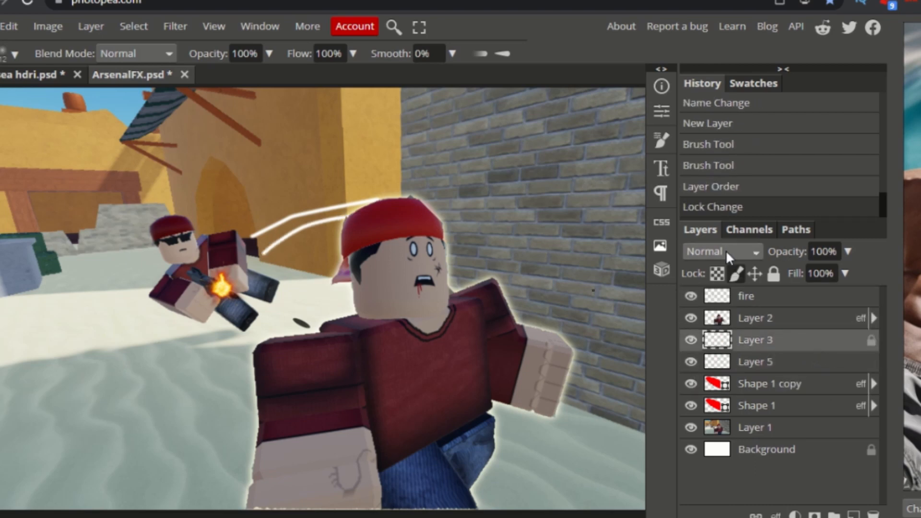
click(721, 251)
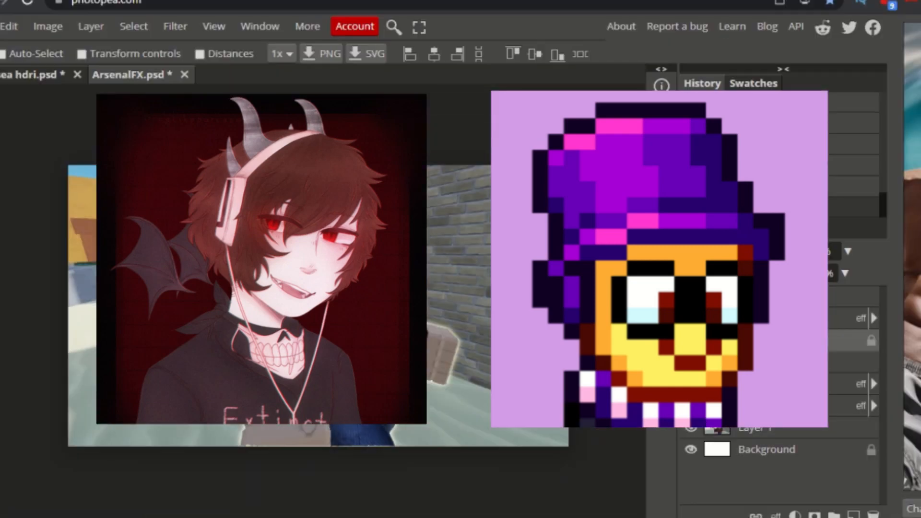
click(47, 26)
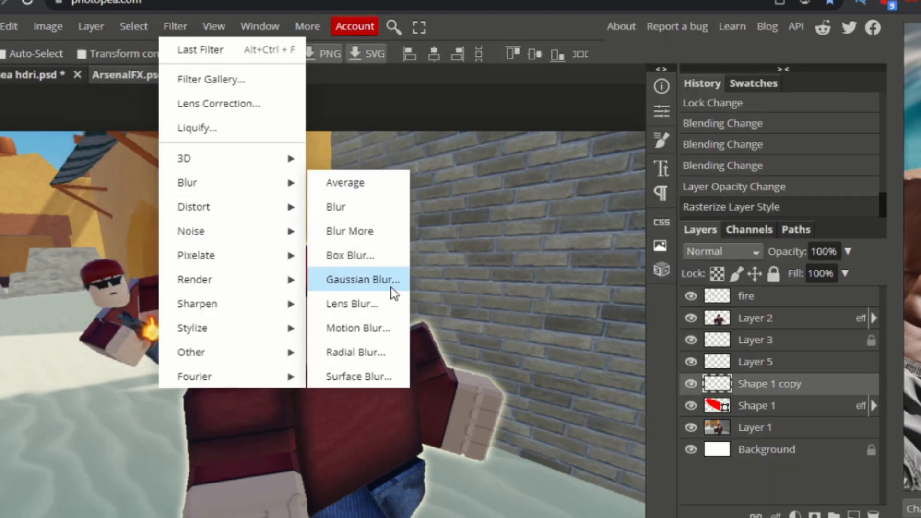
Apply a 4 px Gaussian Blur to the rasterized Shape 1 copy
click(363, 279)
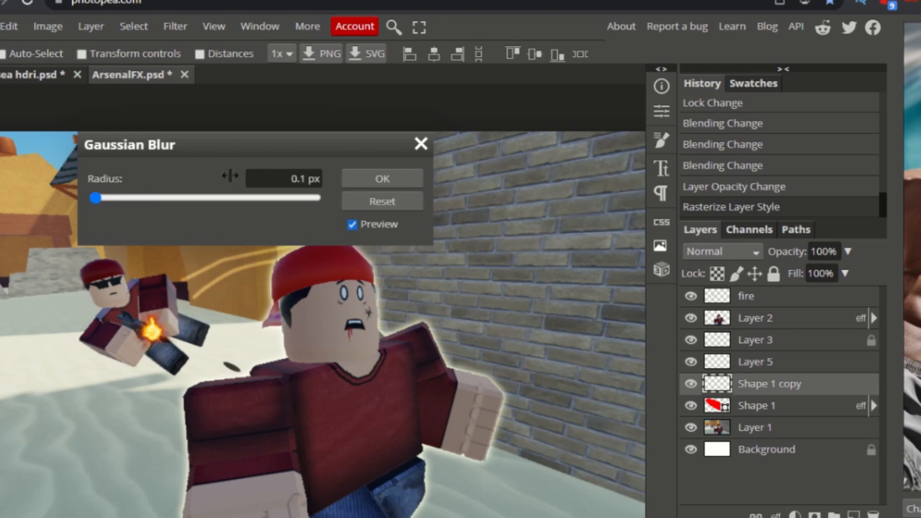
drag(91, 199, 123, 198)
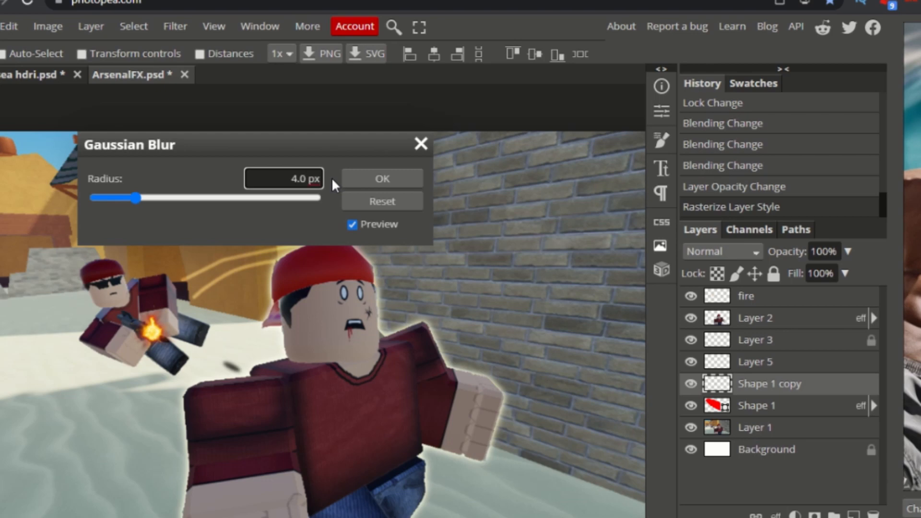
click(382, 178)
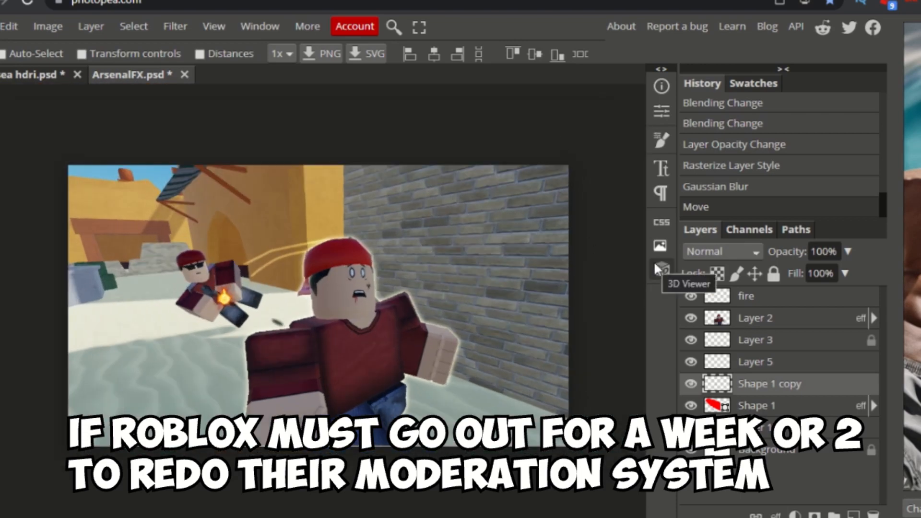
Set the watermark text to the Just Another Hand font
click(660, 169)
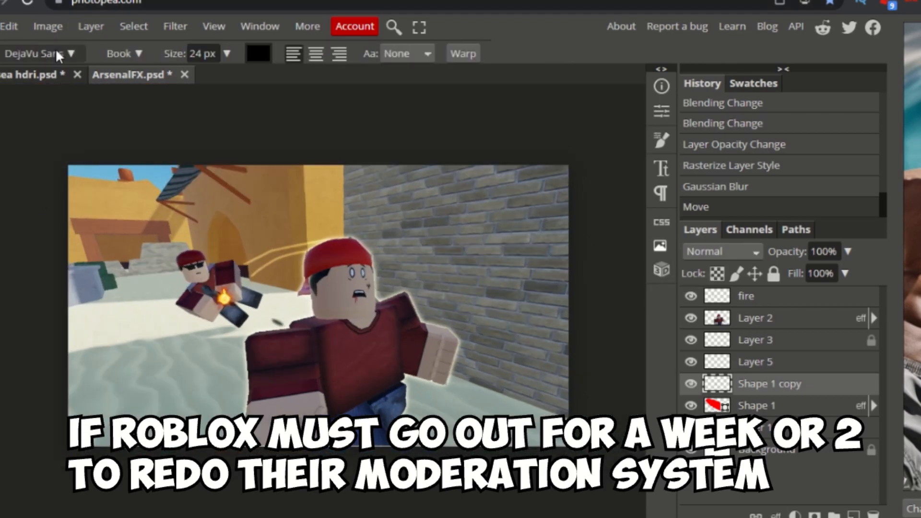
click(41, 53)
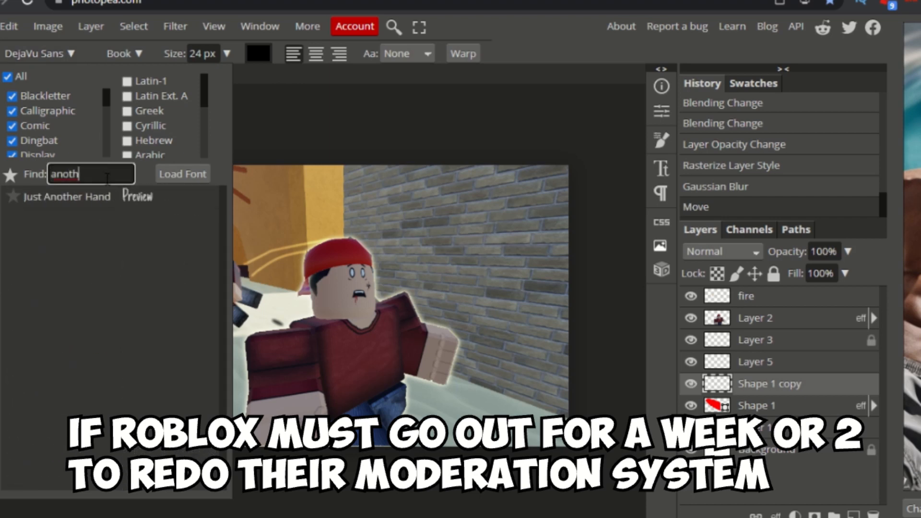
click(183, 173)
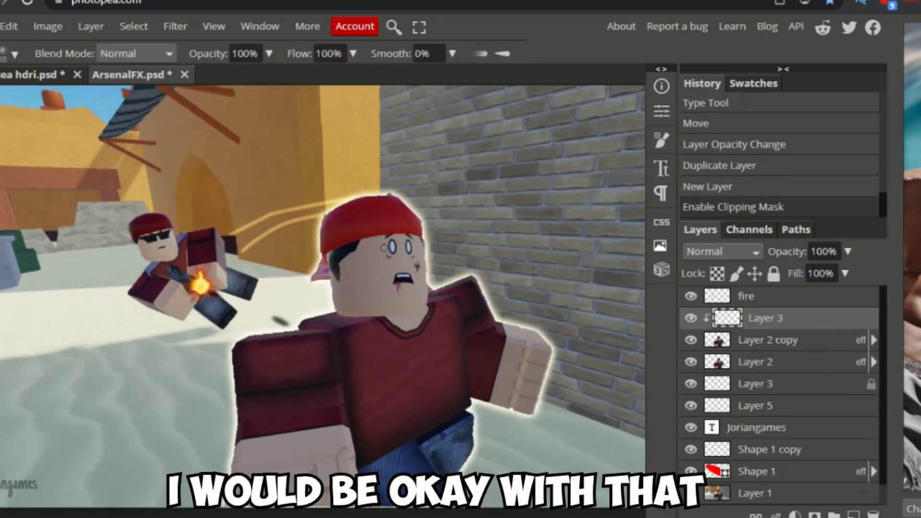
Give the Arsenal title a black colour overlay and a 3 px ff0000 outside stroke
click(723, 252)
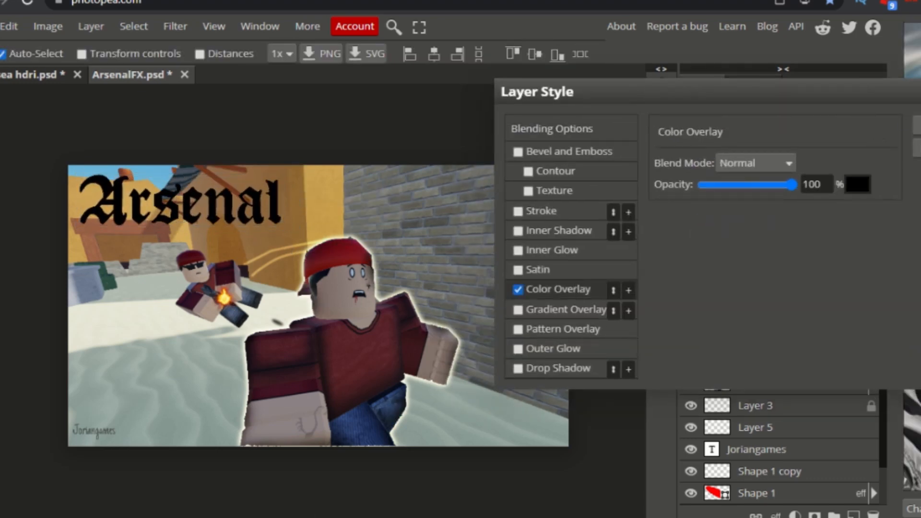
click(856, 184)
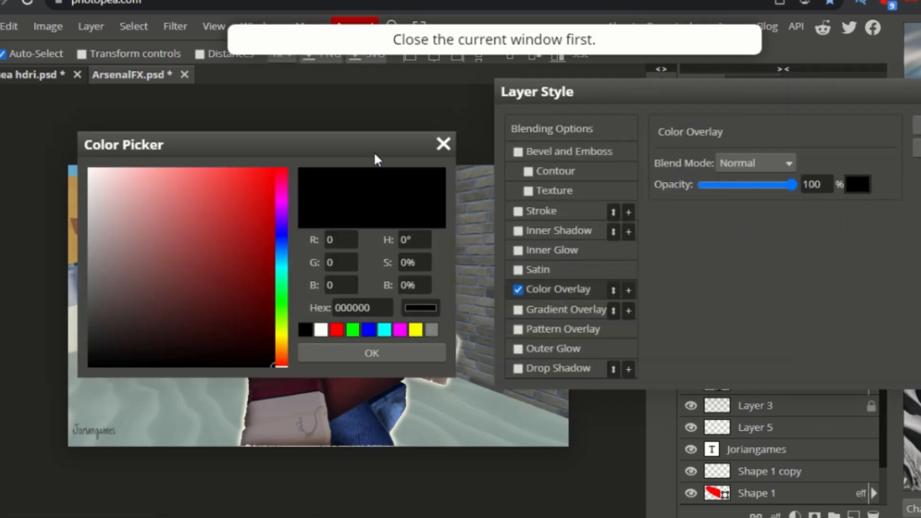
click(336, 330)
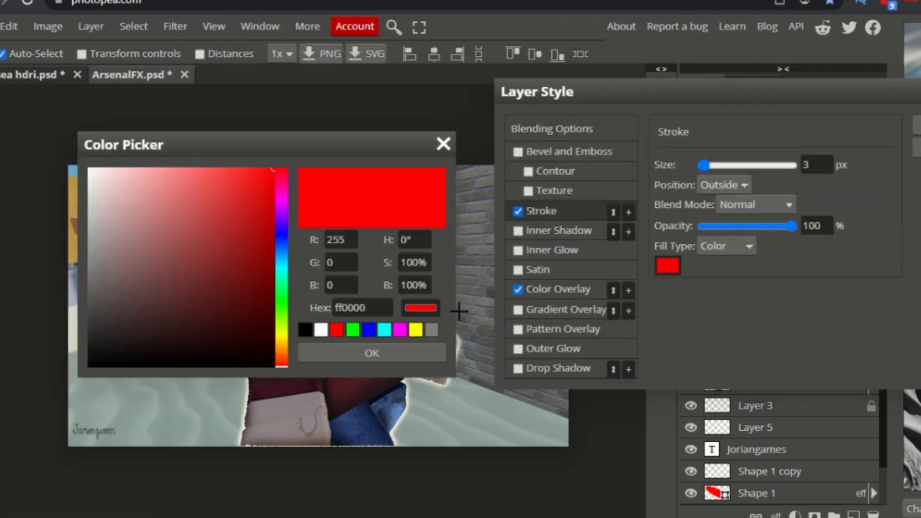